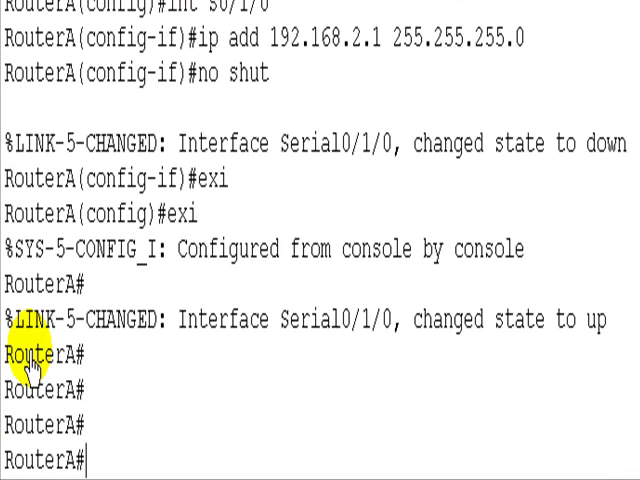
Run show ip route on RouterA, revealing only the connected 192.168.1.0/24 network.
type("show ip")
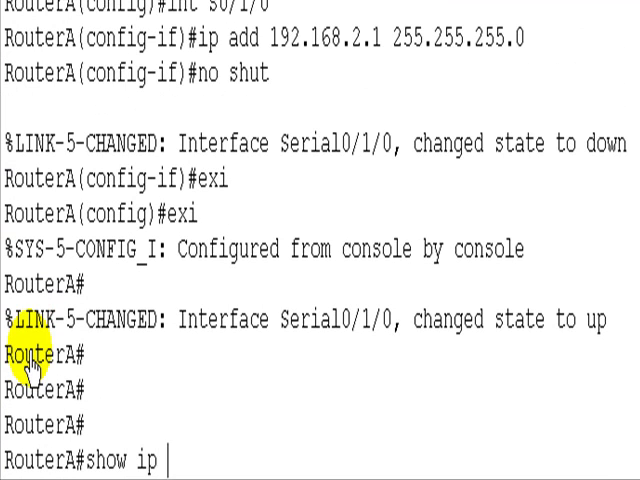
type("route")
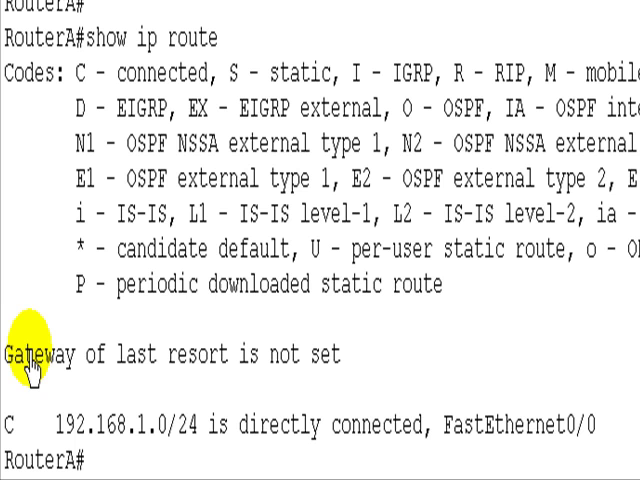
mouse_move(196, 370)
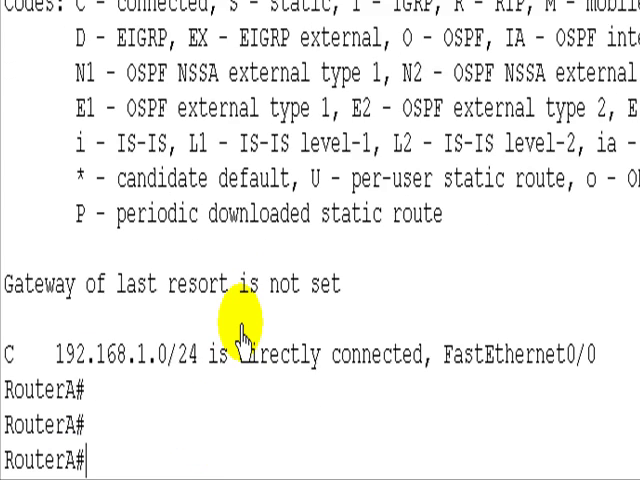
Ping 192.168.1.5 from RouterA, receiving 4 of 5 replies.
type("ping")
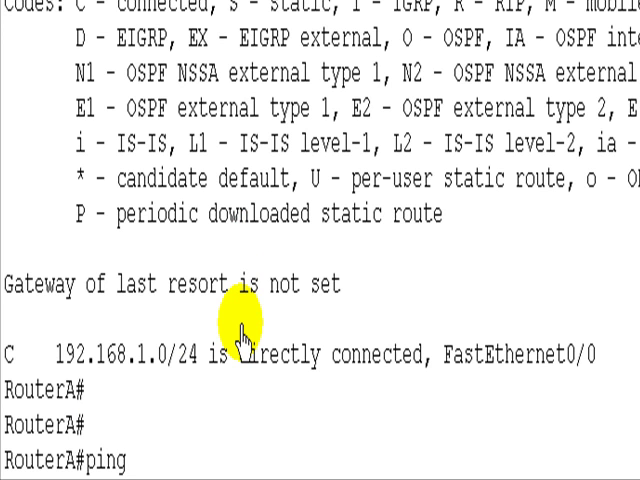
type("192.1")
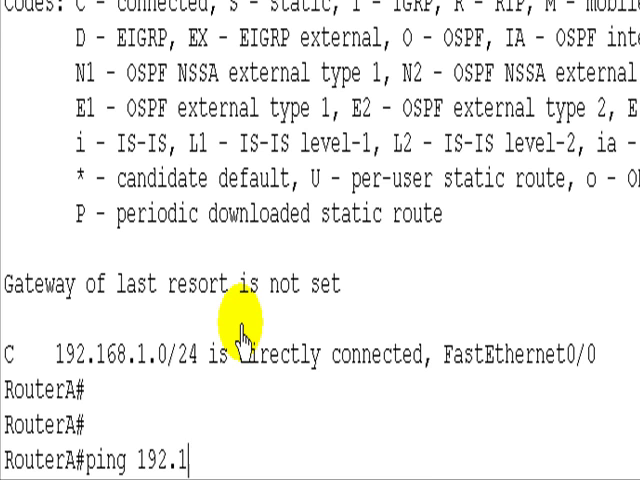
type("68.1.5")
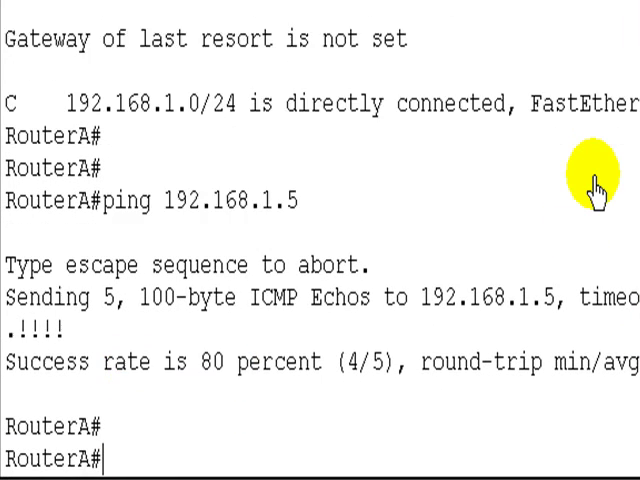
Run show controllers serial 0/1/0 on RouterA, reporting a DTE V.35 cable with clocks stopped.
type("show con")
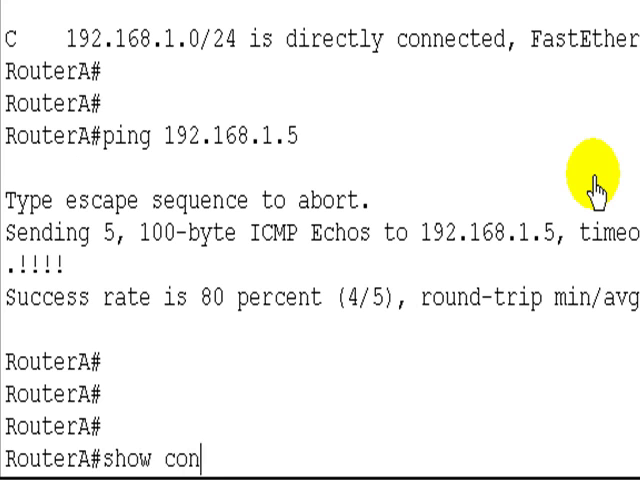
type("trollers")
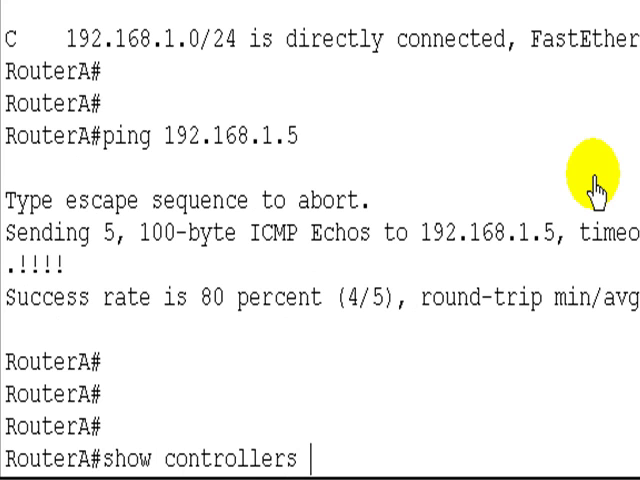
type("ser")
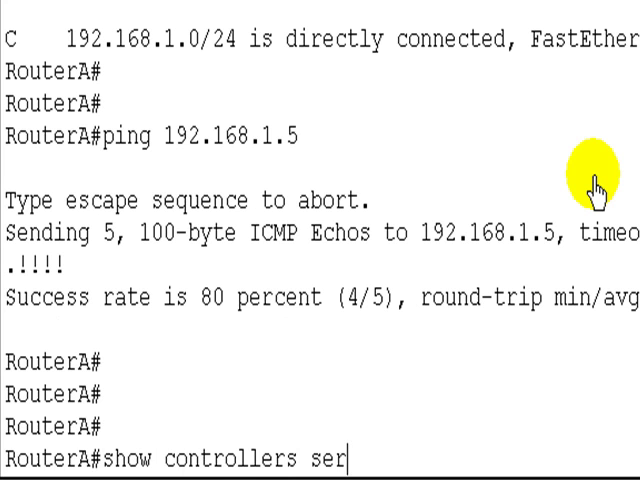
type("ial")
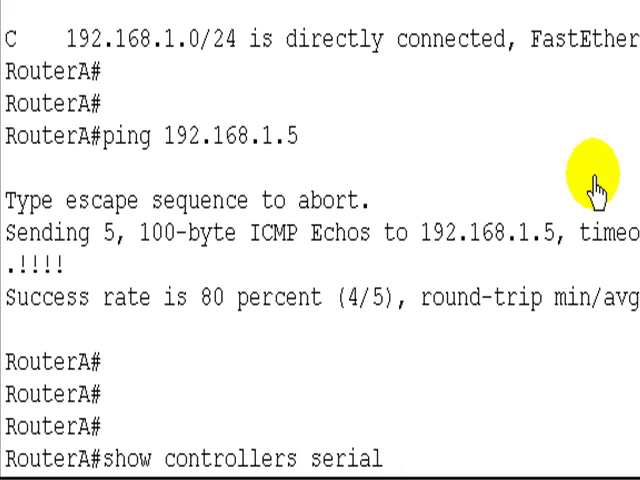
type("0/1/0")
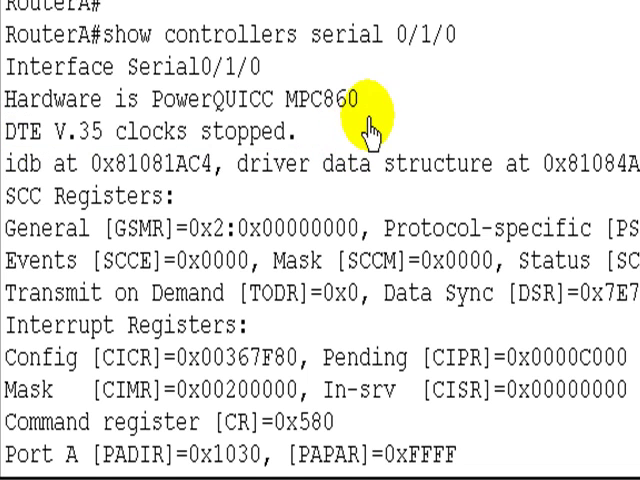
mouse_move(370, 120)
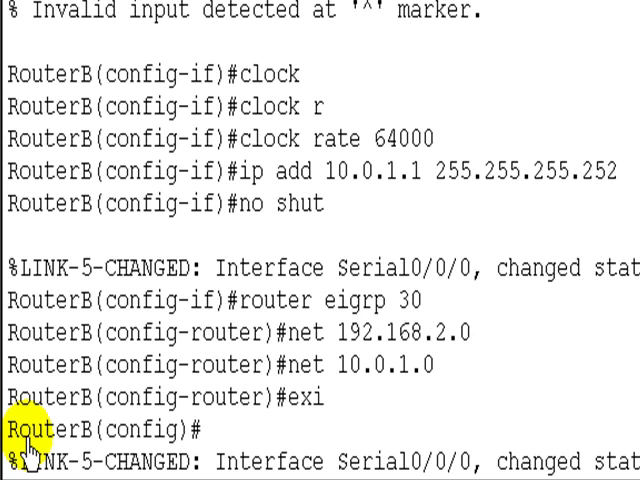
Exit config on RouterB and page through show controllers s0/1/0, revealing a DCE with no clock.
type("exi")
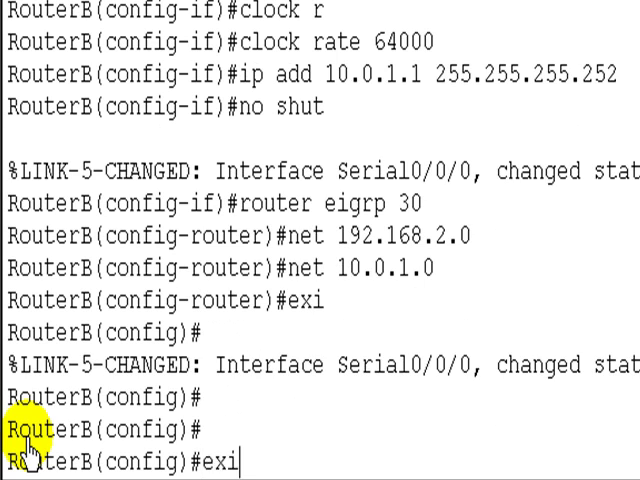
type("show co")
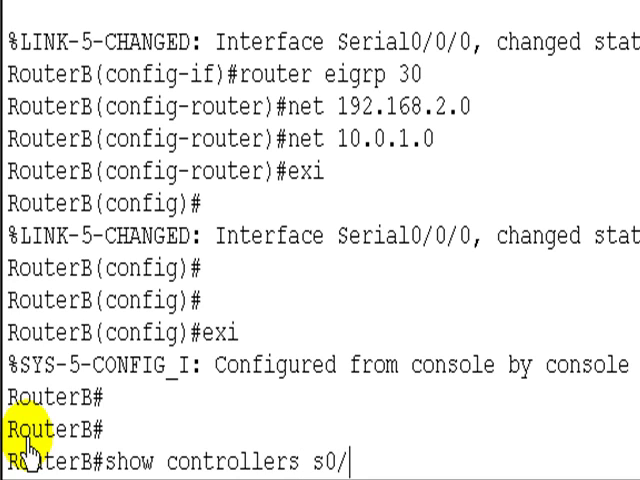
key("Return")
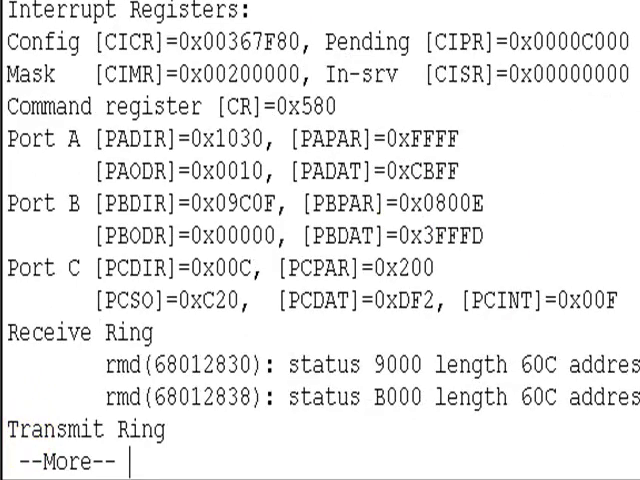
key("space")
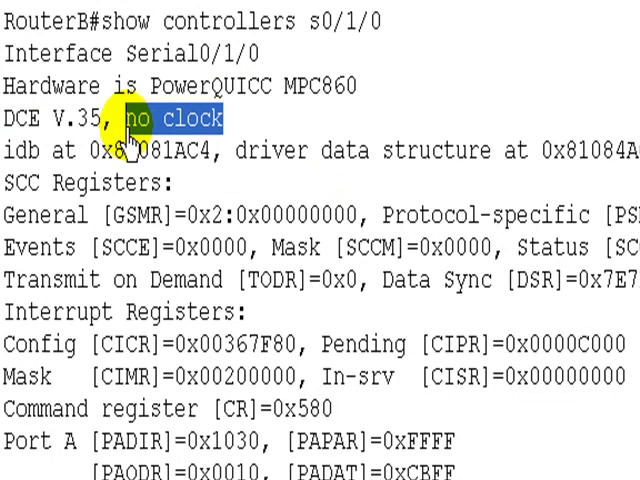
scroll("down", 3)
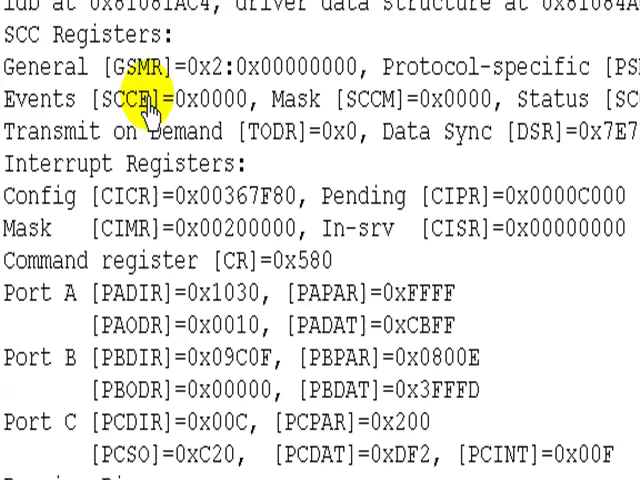
scroll("down", 3)
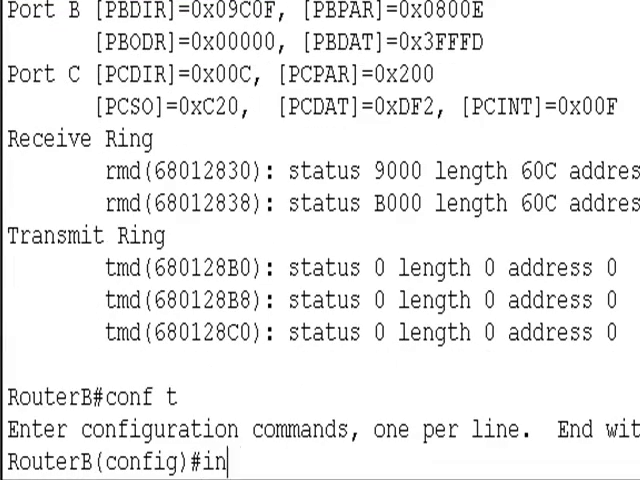
Configure RouterB Serial0/1/0 with clock rate 64000 and no shutdown, then leave config mode.
type("t")
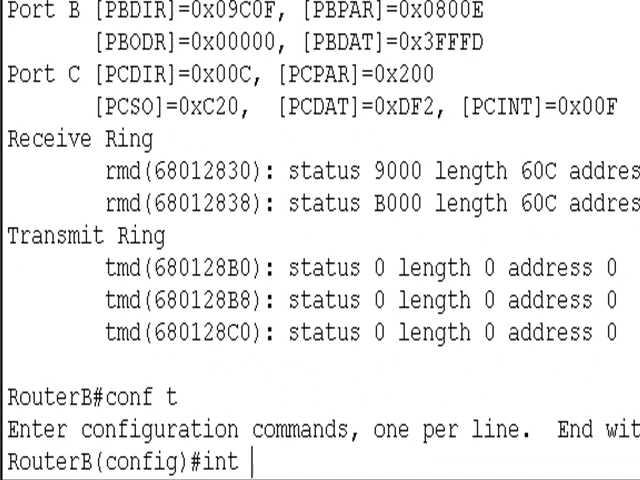
type("0")
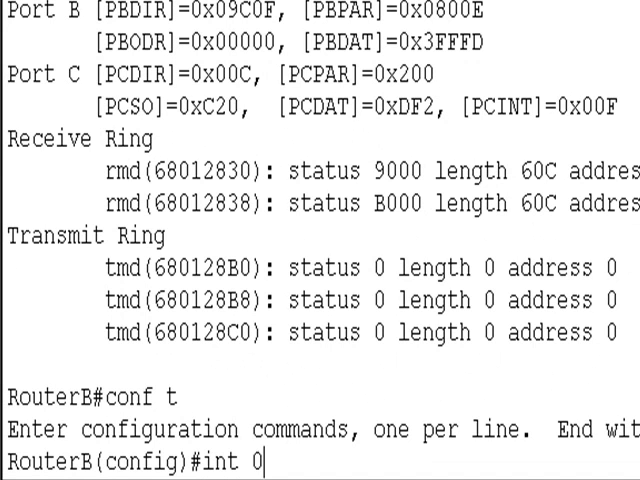
type("s0/1/0")
type("clock rate 64000")
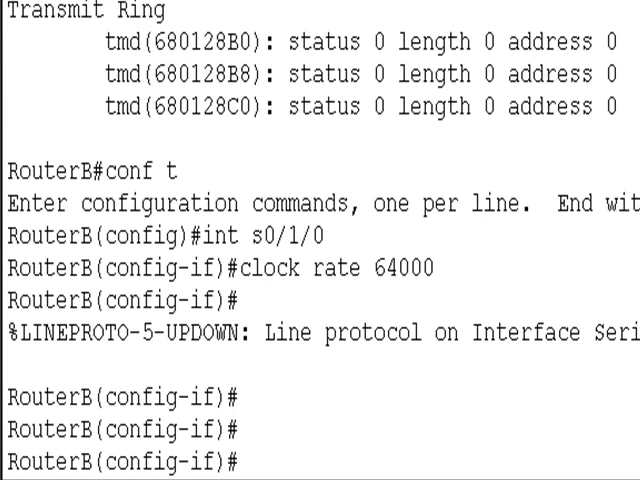
type("no")
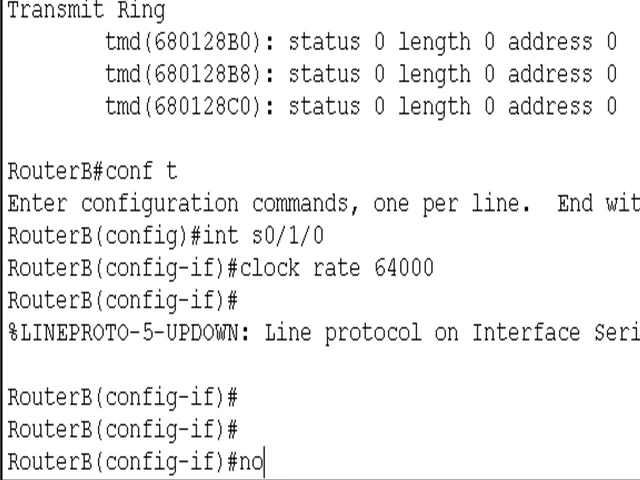
type("shut")
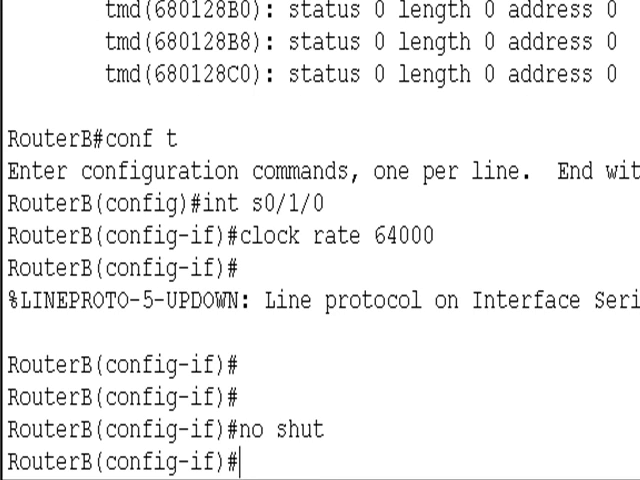
key("ctrl+z")
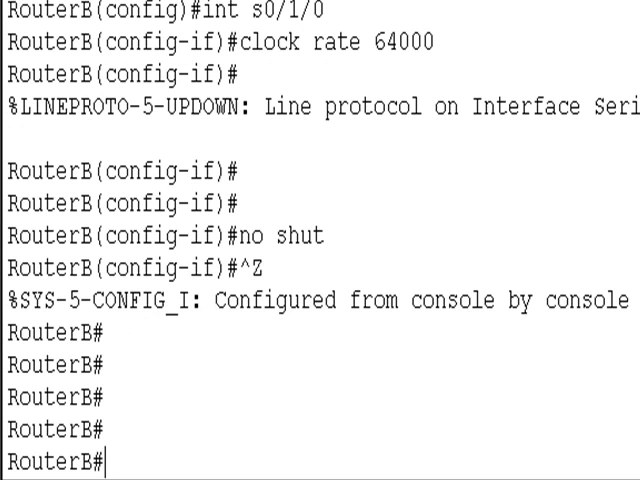
Run show ip route at the RouterB# prompt.
type("show")
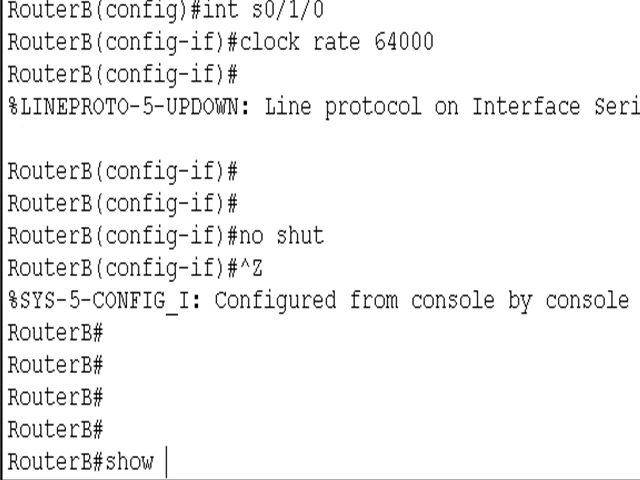
type("ip route")
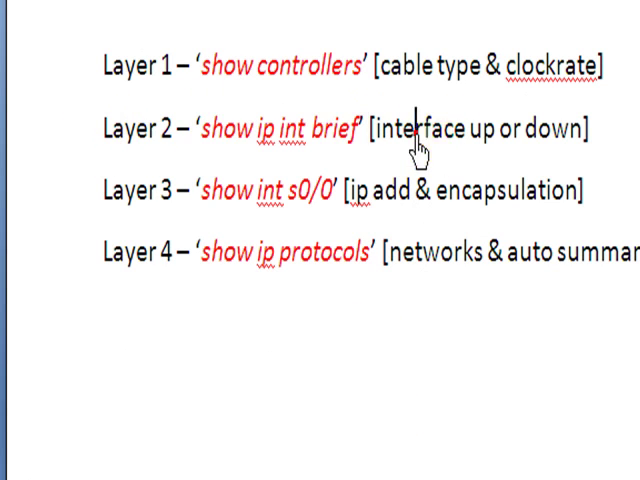
Review the PowerPoint slide of per-layer show commands and return to RouterB's console.
double_click(424, 130)
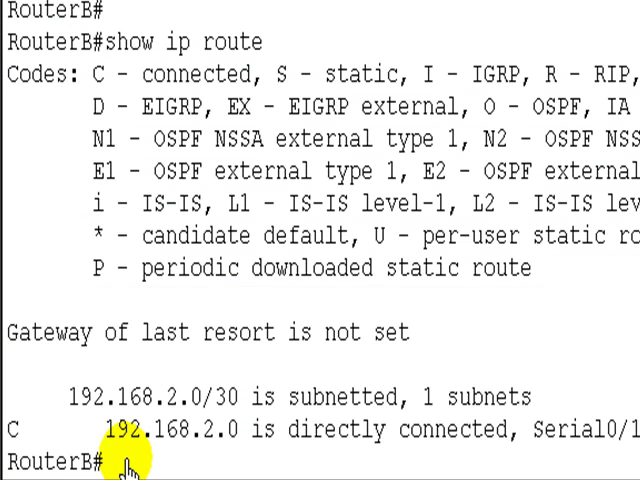
Run show ip int brief on RouterB and highlight the up Serial0/0/0 and Serial0/1/0 lines.
type("show ip int br")
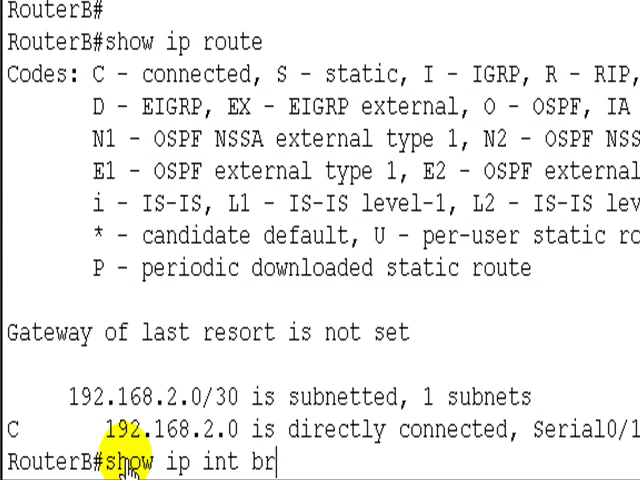
key("enter")
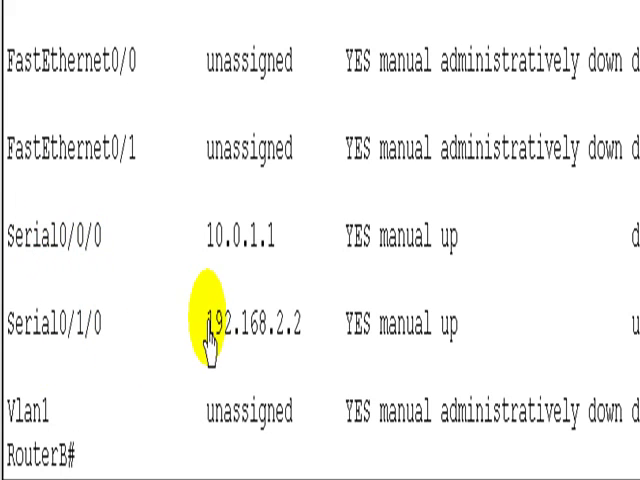
left_click_drag(200, 324, 460, 324)
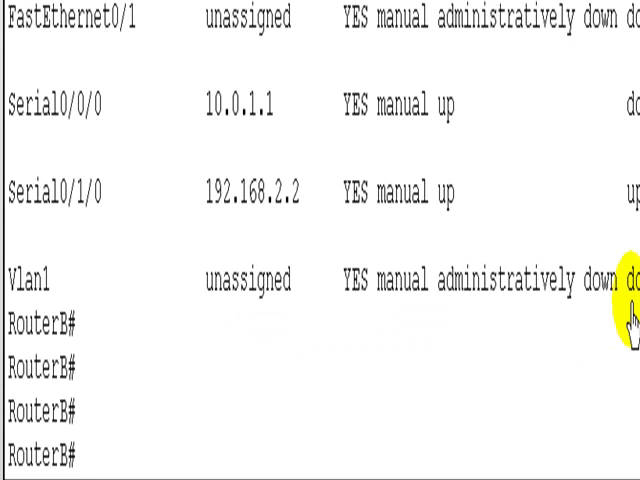
Ping 192.168.2.1 from RouterB with 100 percent success.
type("ping")
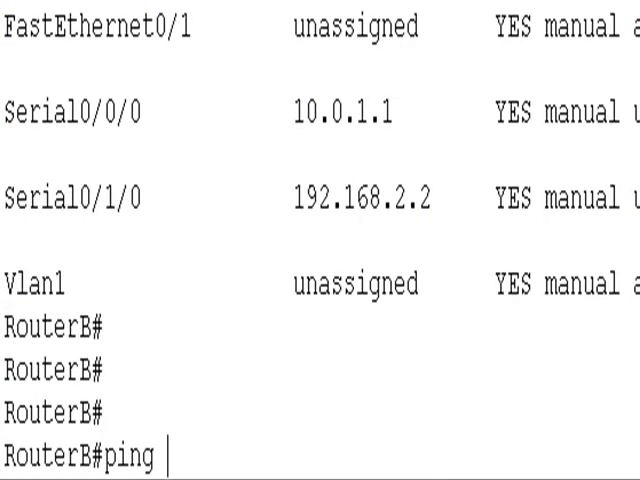
type("192.1")
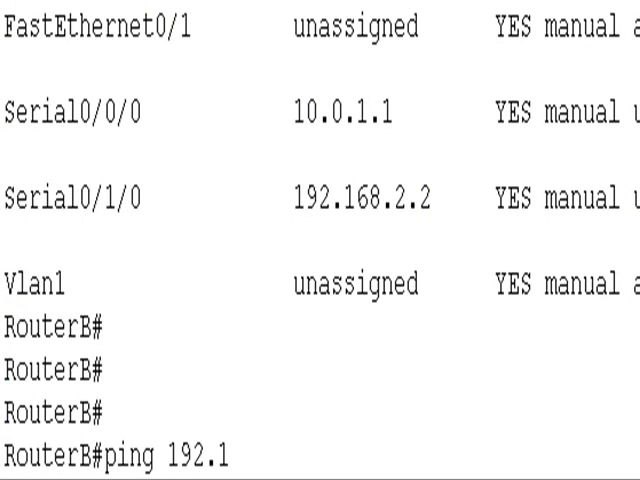
type("68.2.1")
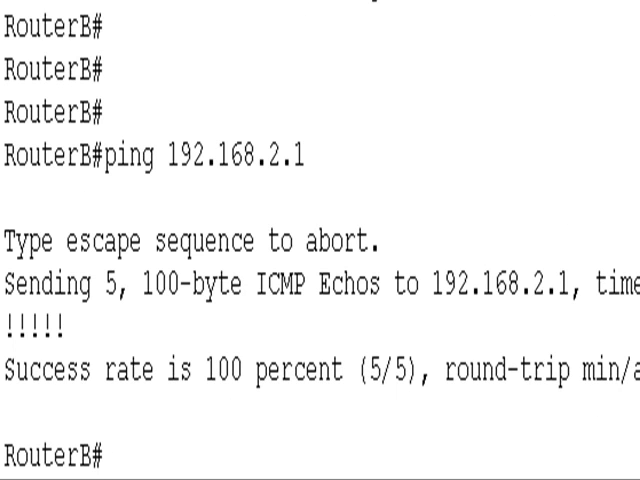
type("show")
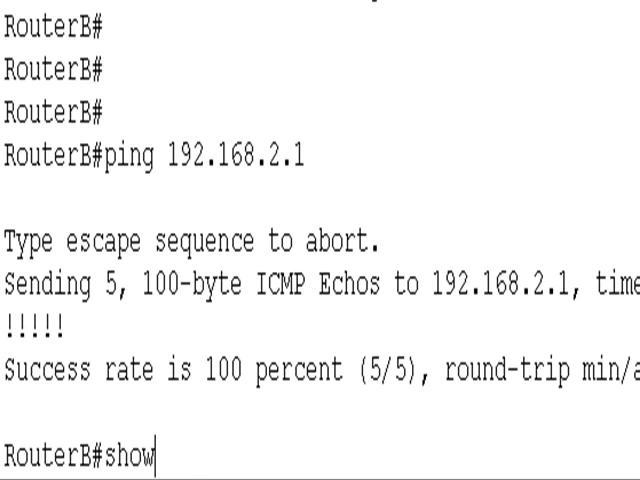
Run show controllers s0/1/0 on RouterB, confirming a DCE V.35 cable with clock rate 64000.
type("ip route")
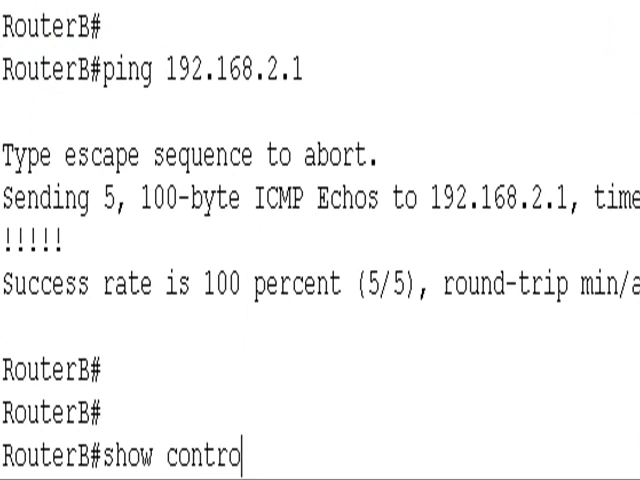
type("llers s")
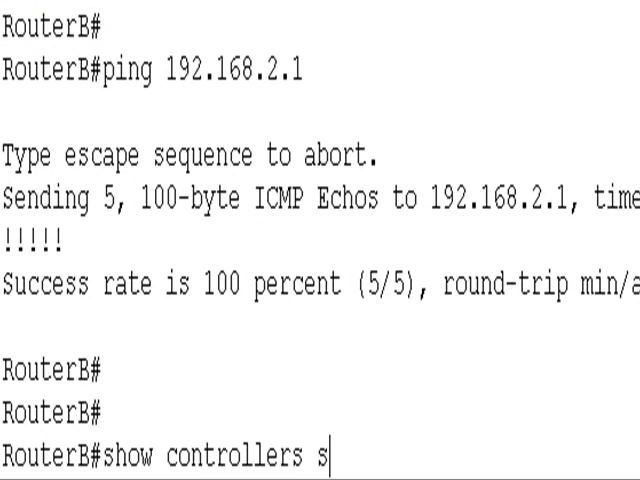
type("0/")
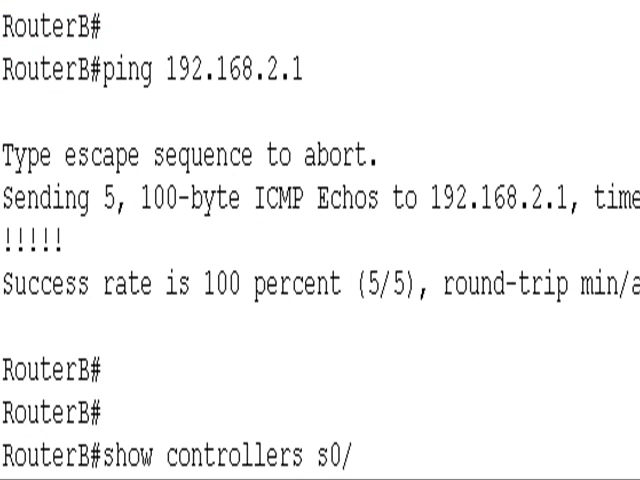
key("enter")
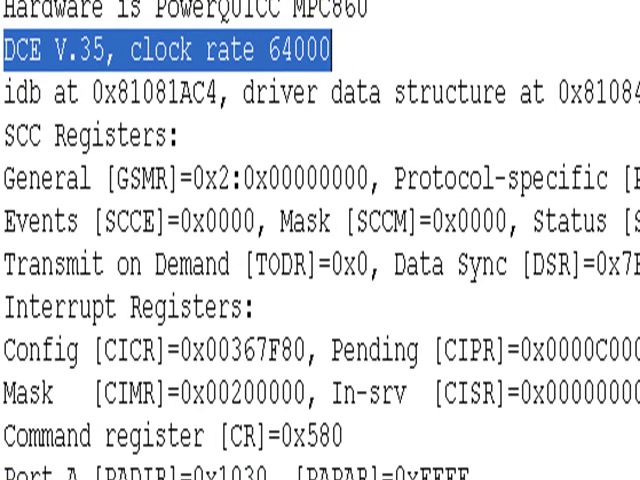
scroll("down", 3)
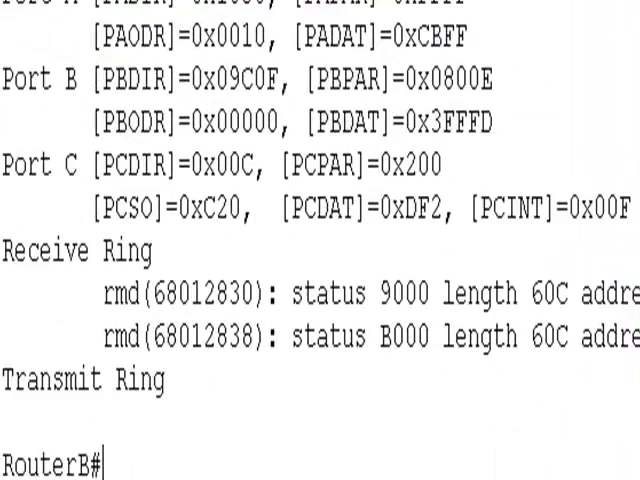
Run 'show ip int brief' on Router B to list its interface addresses.
type("show ip int bri")
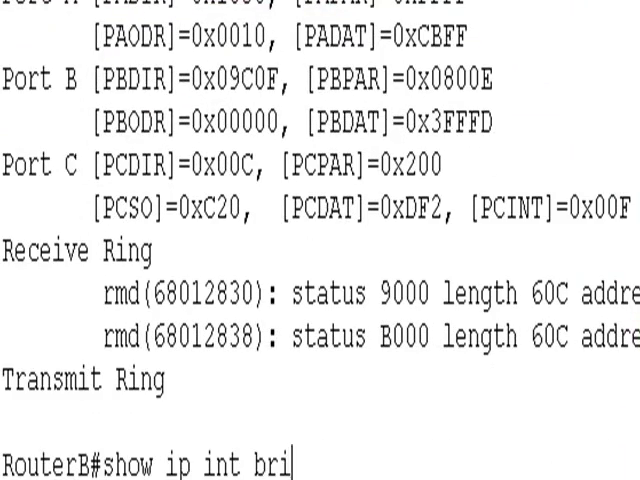
key("Enter")
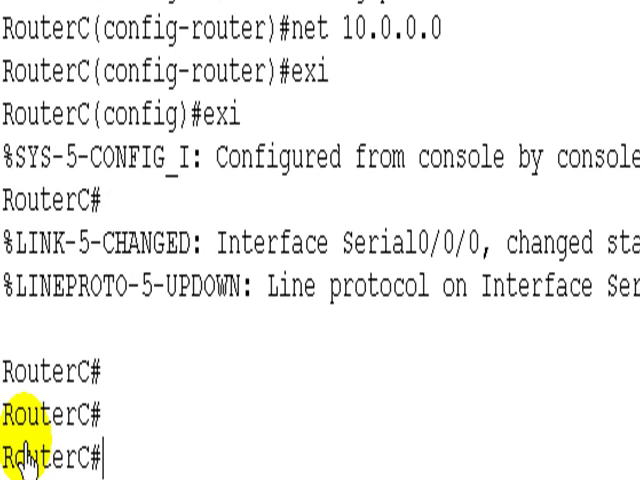
Run 'show ip int brief' on Router C, listing Serial0/0/0 at 10.0.1.5 and Serial0/1/0 at 10.0.1.2.
type("show ip i")
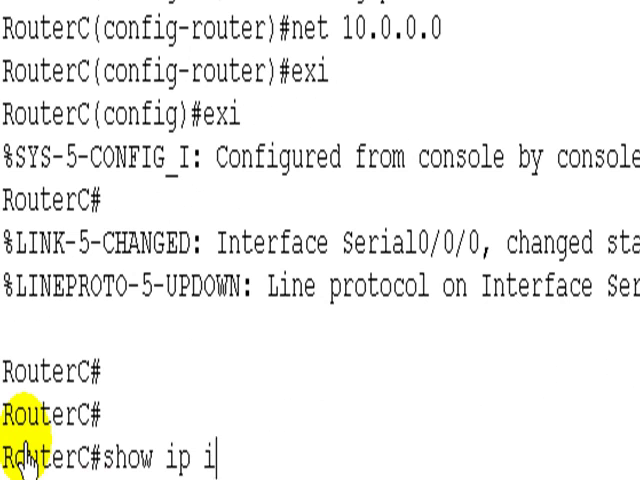
type("nt brief")
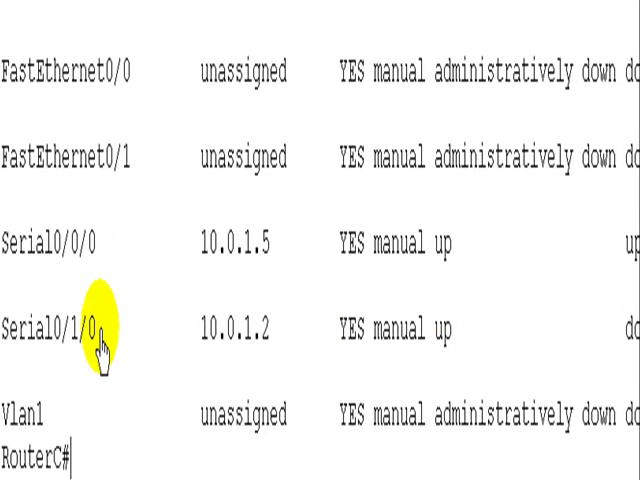
double_click(48, 328)
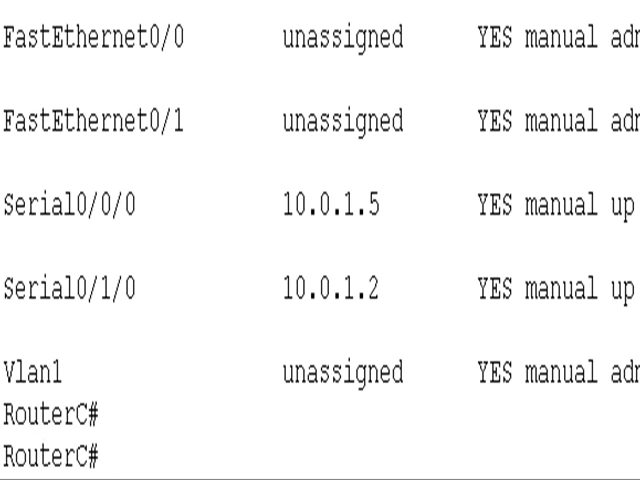
Run 'show interfaces serial 0/1/0' on Router C, revealing PPP encapsulation with line protocol down.
type("show")
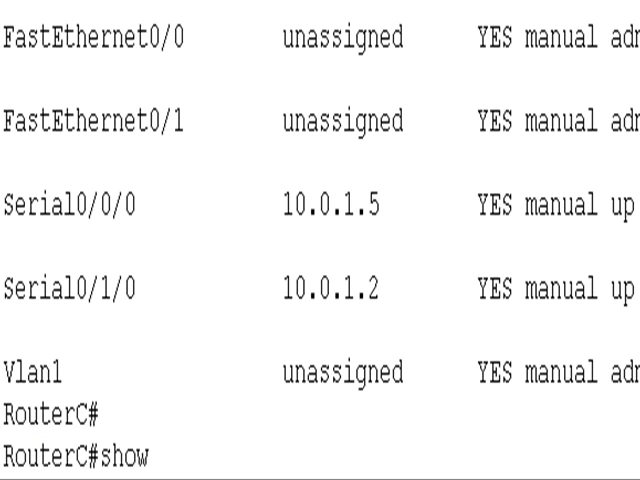
type("int s0/1/0")
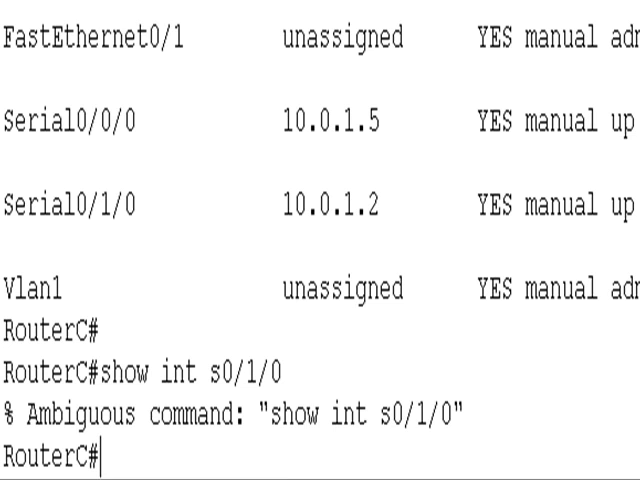
type("show interfaces serial")
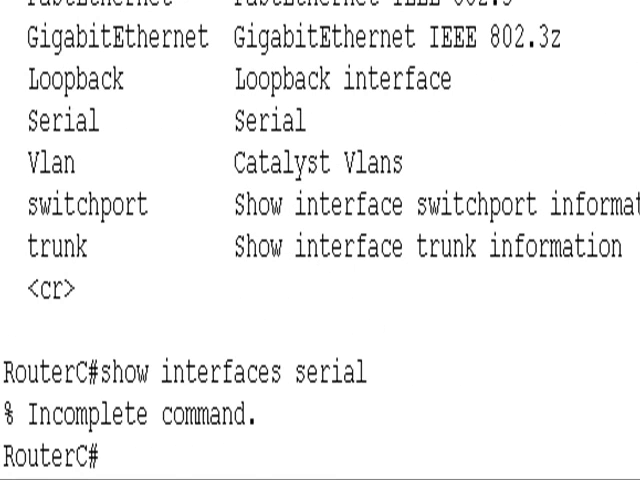
type("show interfaces serial")
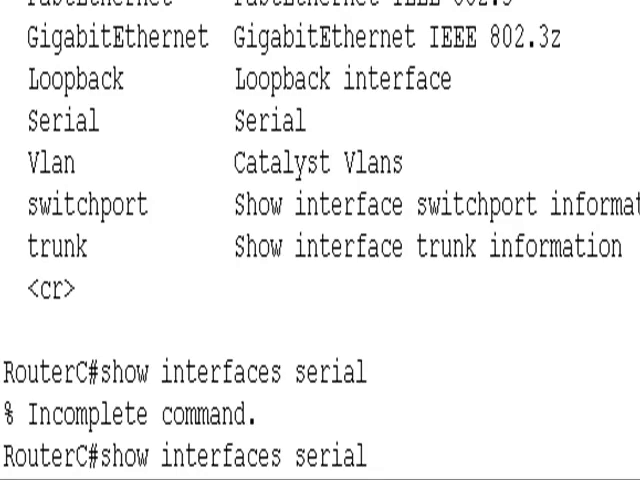
type("0/1")
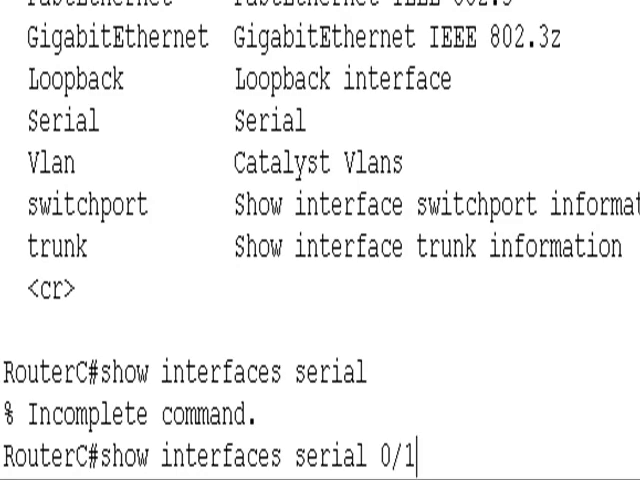
key("enter")
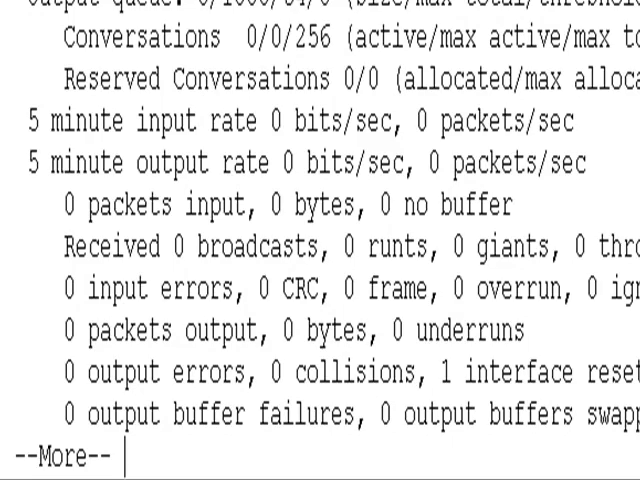
key("space")
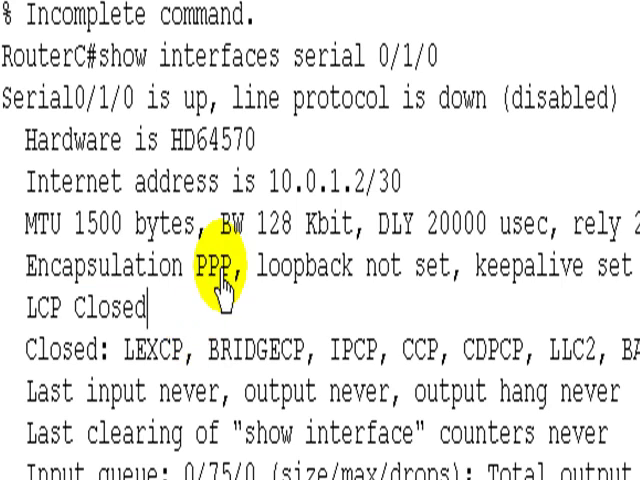
scroll("down", 3)
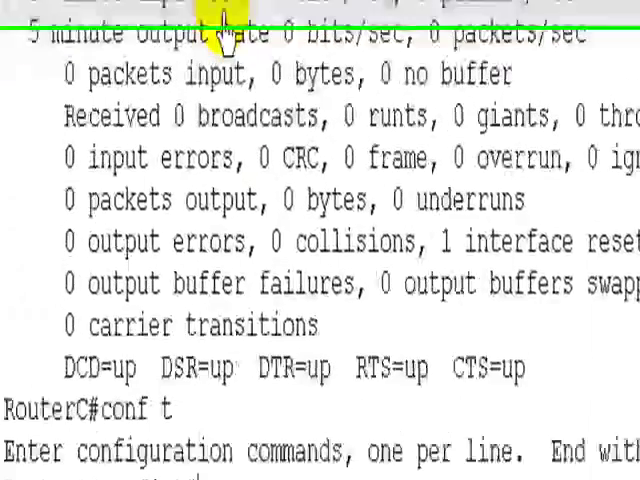
Set Router C's serial 0/1/0 to HDLC encapsulation with no shut, bringing up the EIGRP neighbor.
type("int s")
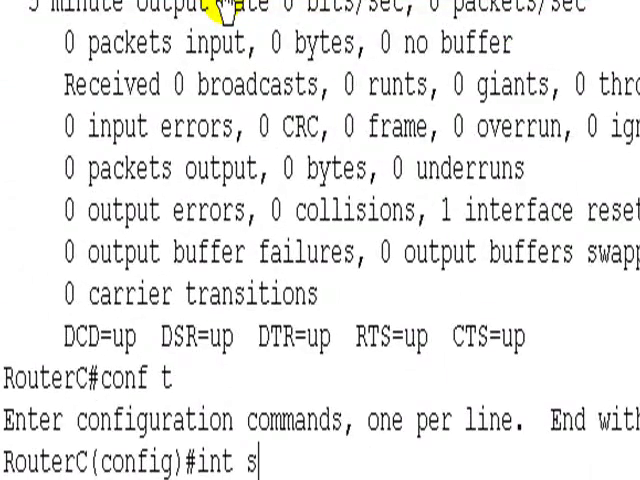
type("0/1/0")
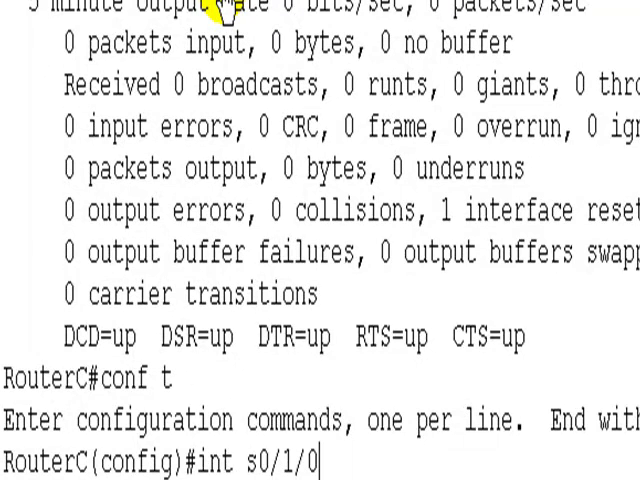
type("encap")
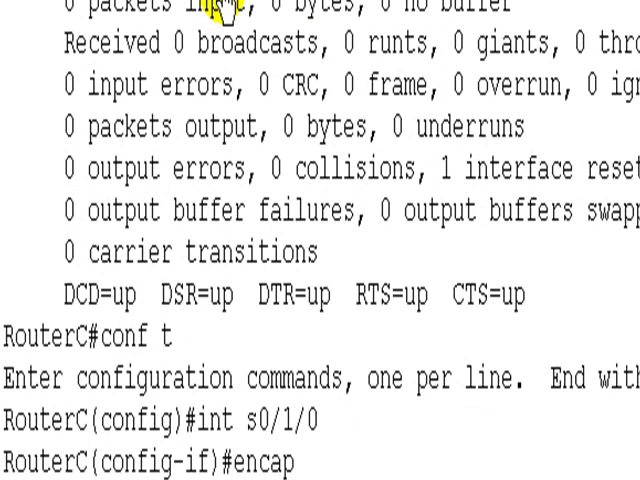
type("su")
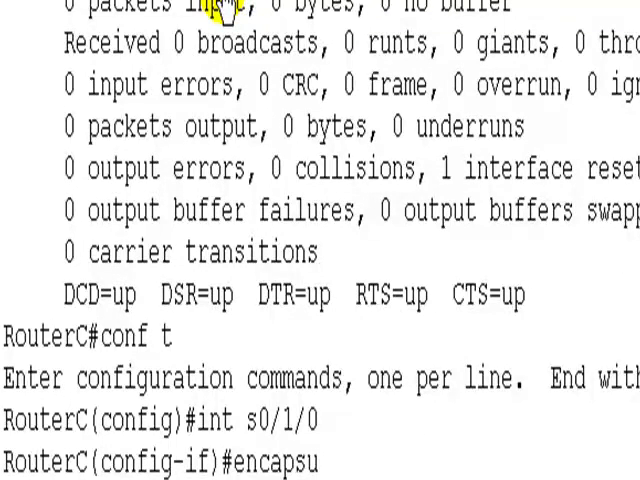
type("lation")
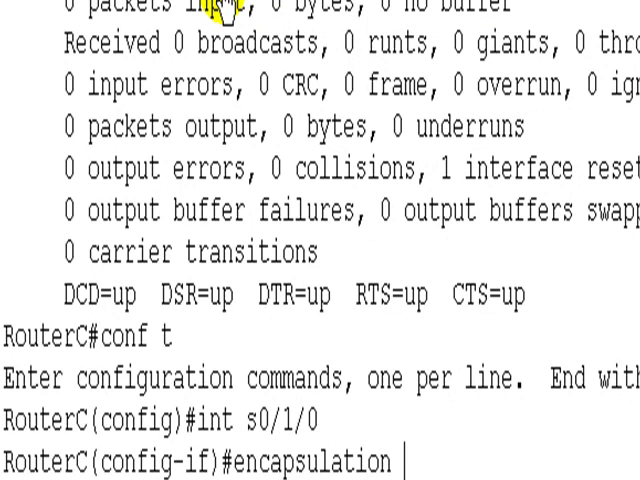
type("hdlc")
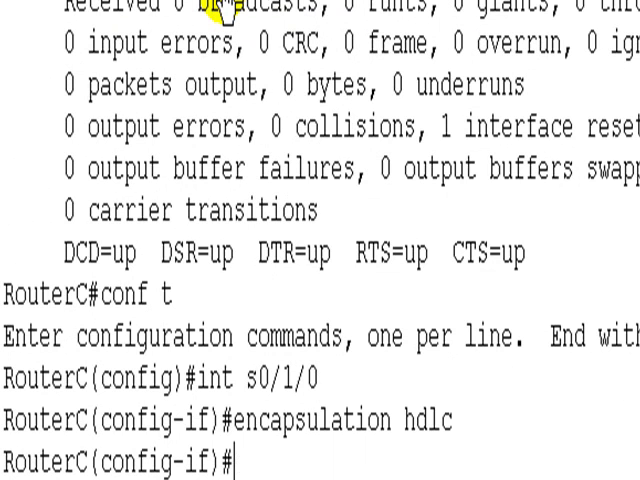
type("no shut")
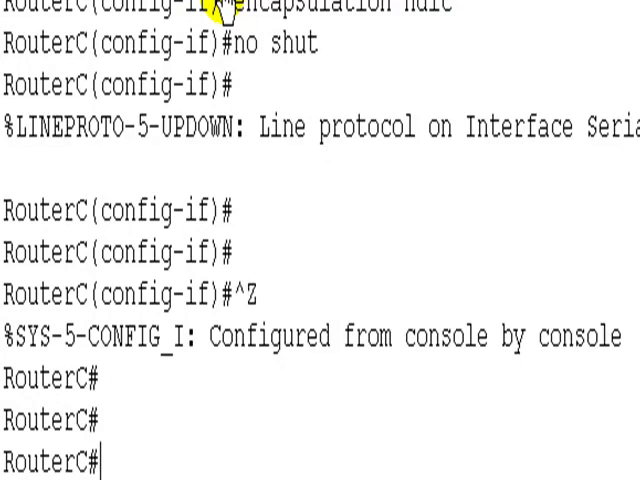
scroll("down", 3)
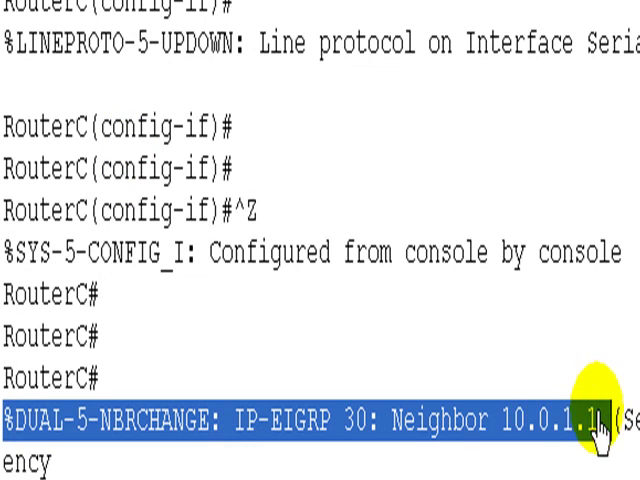
Ping 10.0.1.1 from Router C and confirm the !!! replies.
type("pint")
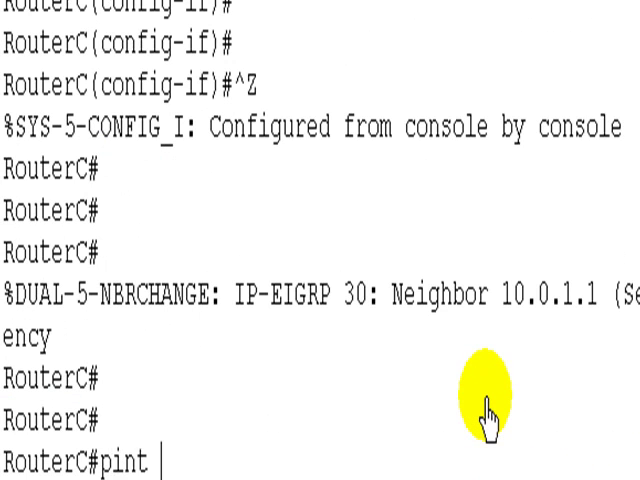
type("ping 10")
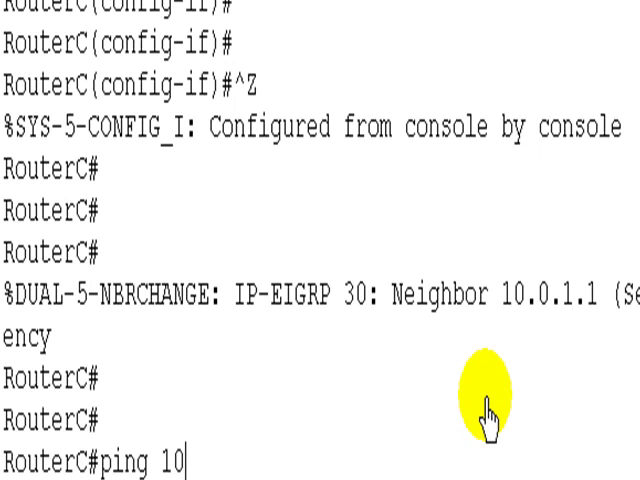
type(".0")
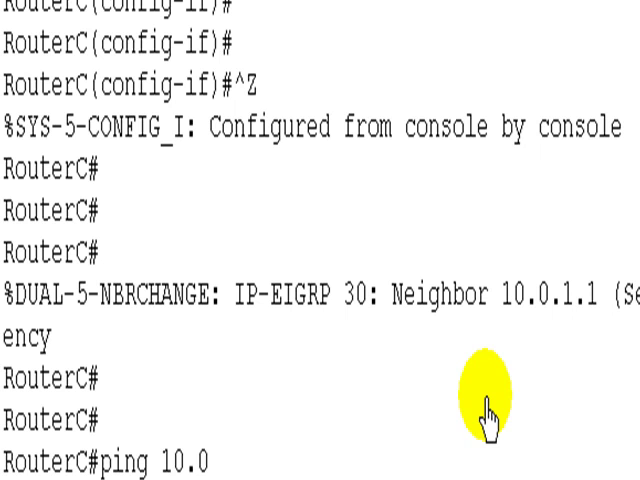
type("1.1")
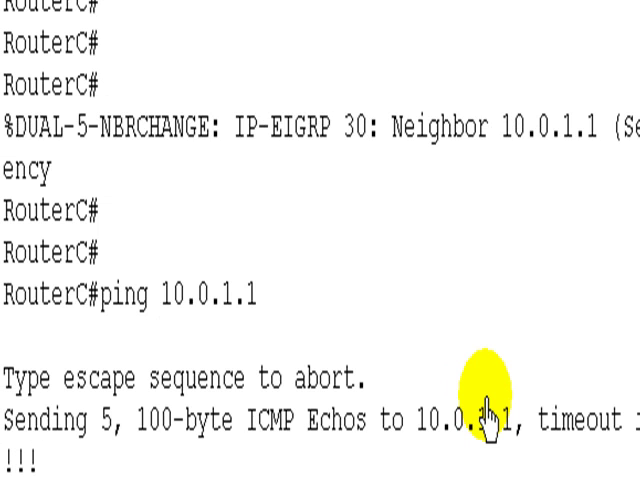
scroll("down", 3)
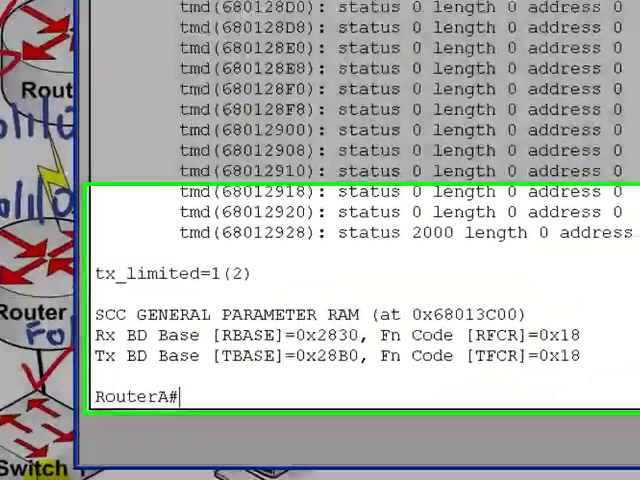
Run 'show ip int brief' and 'show ip protocols' on Router A, showing 192.168.1.1 and 192.168.2.1 with no routing protocol.
type("show ip i")
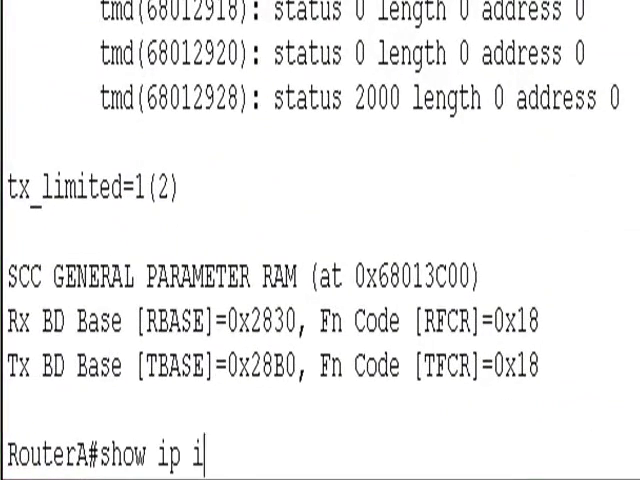
type("nt brief")
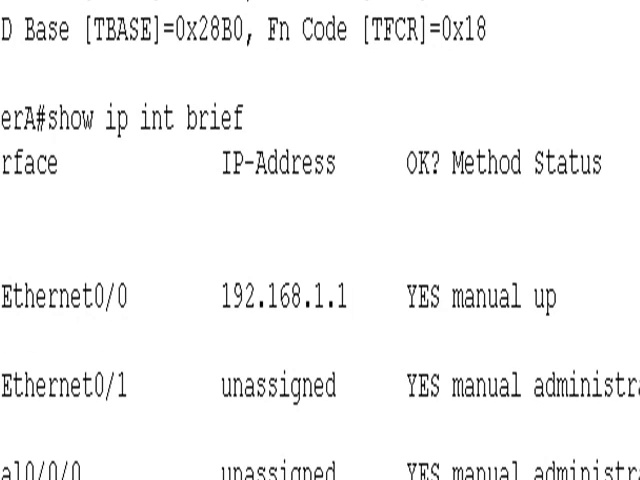
scroll("down", 3)
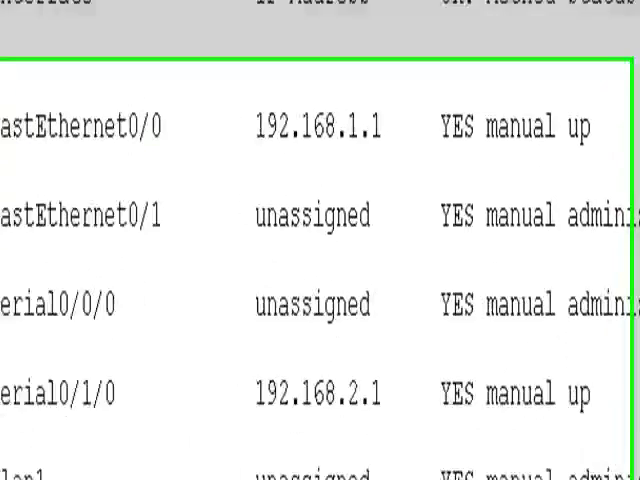
type("show ip prot")
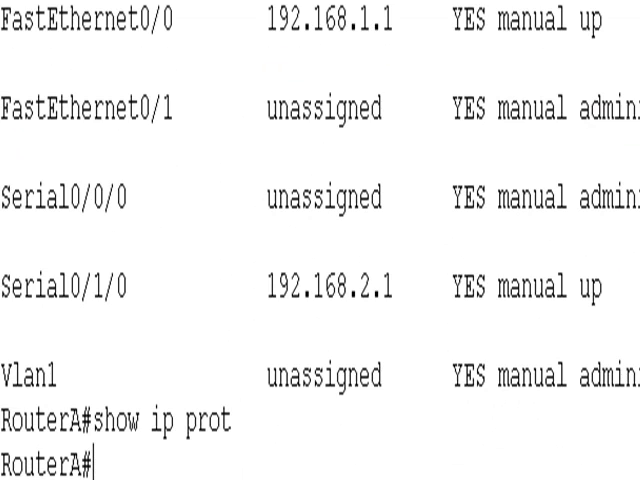